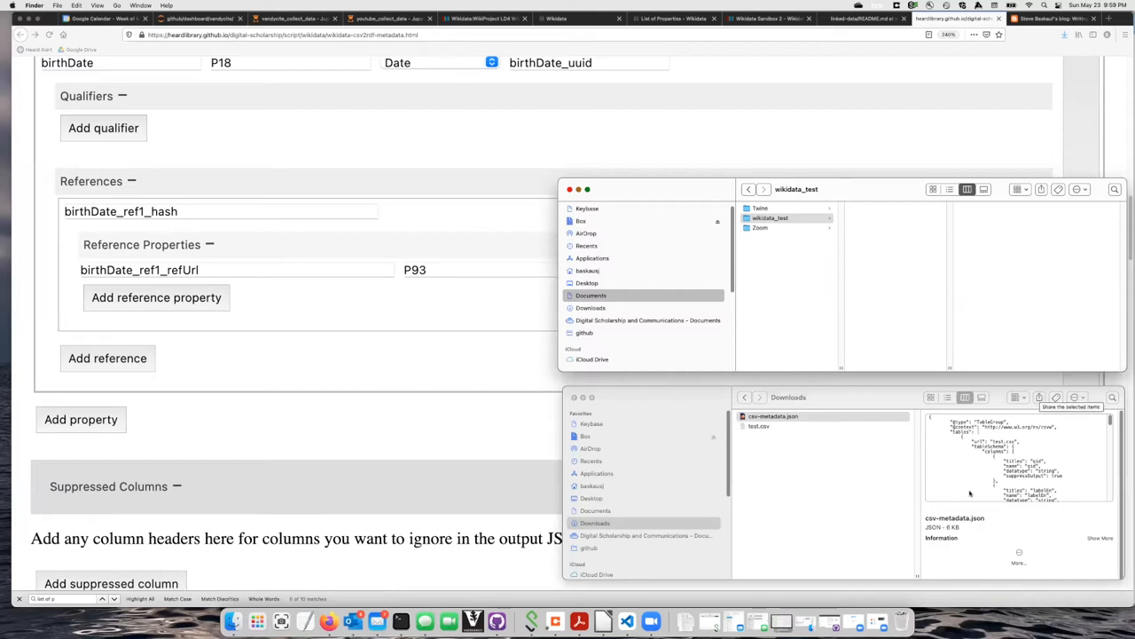
mouse_move(675, 521)
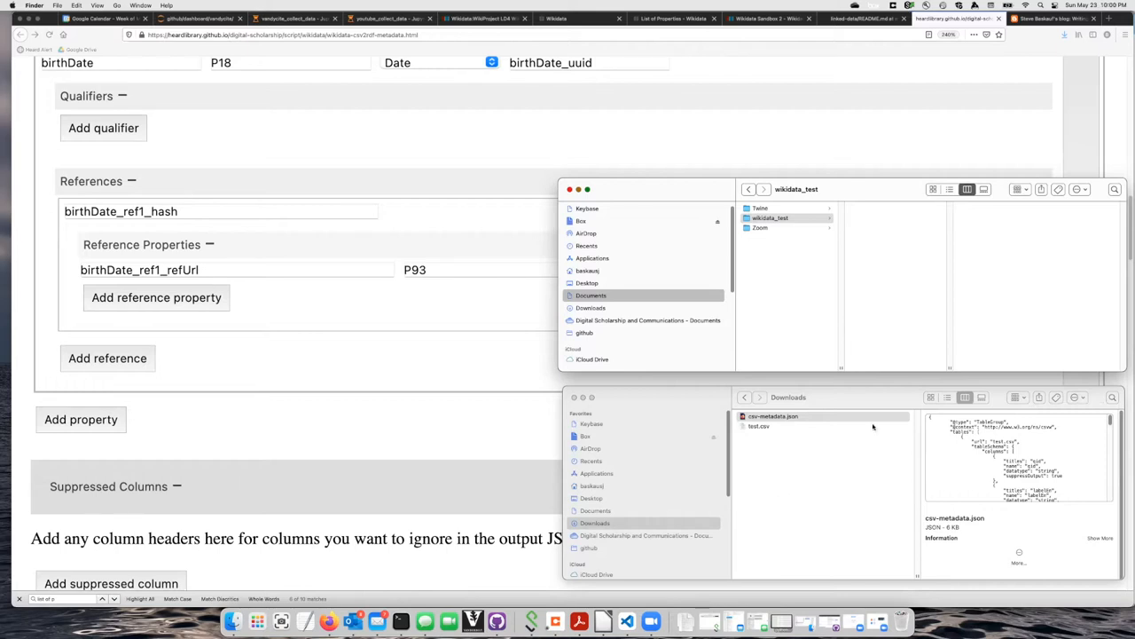
mouse_move(818, 457)
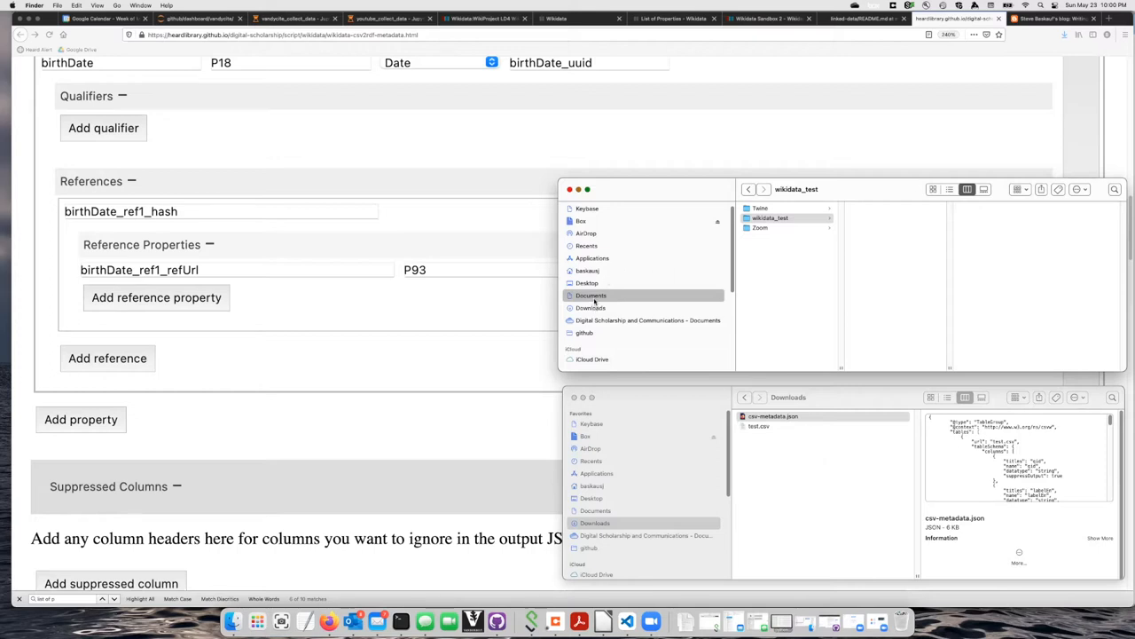
Step: Navigate into the Documents/wikidata_test folder as the destination for the files
click(589, 294)
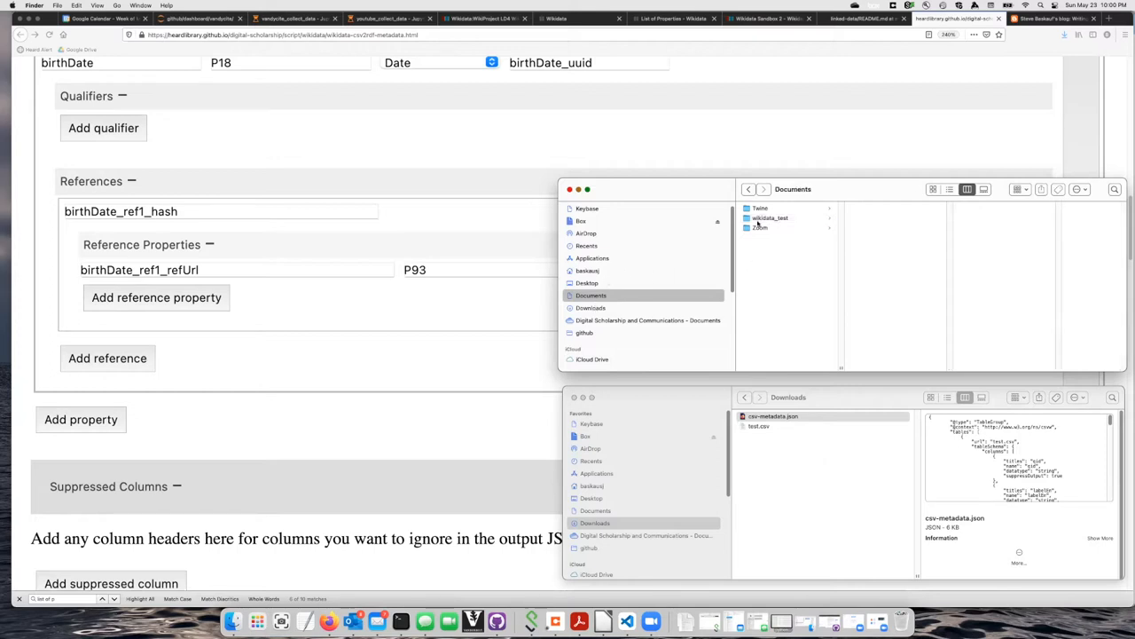
click(770, 217)
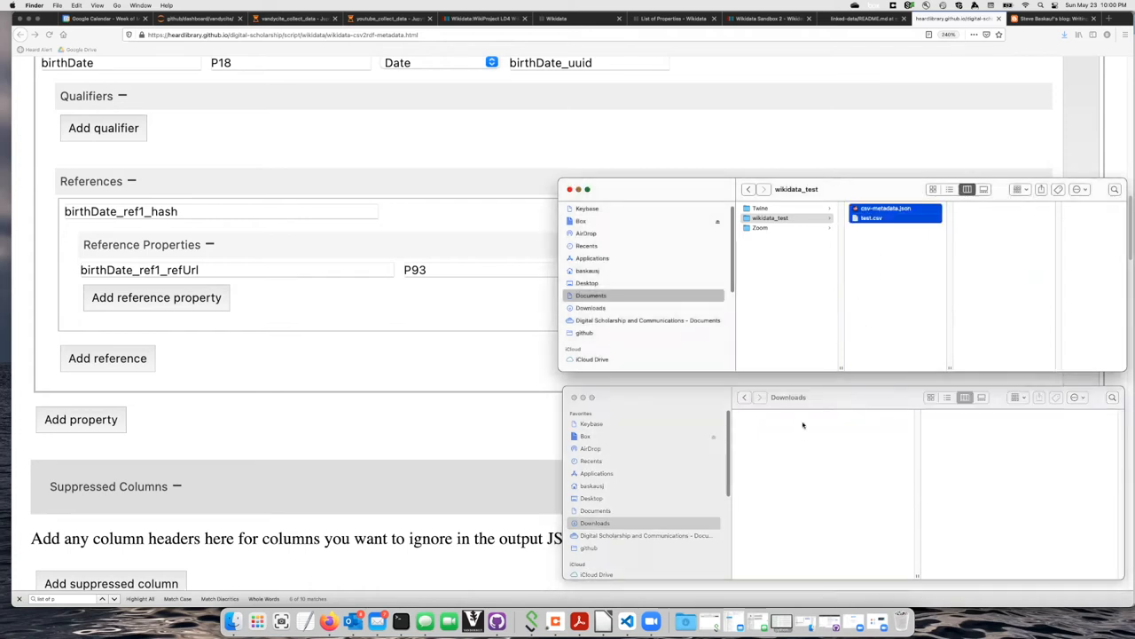
mouse_move(699, 354)
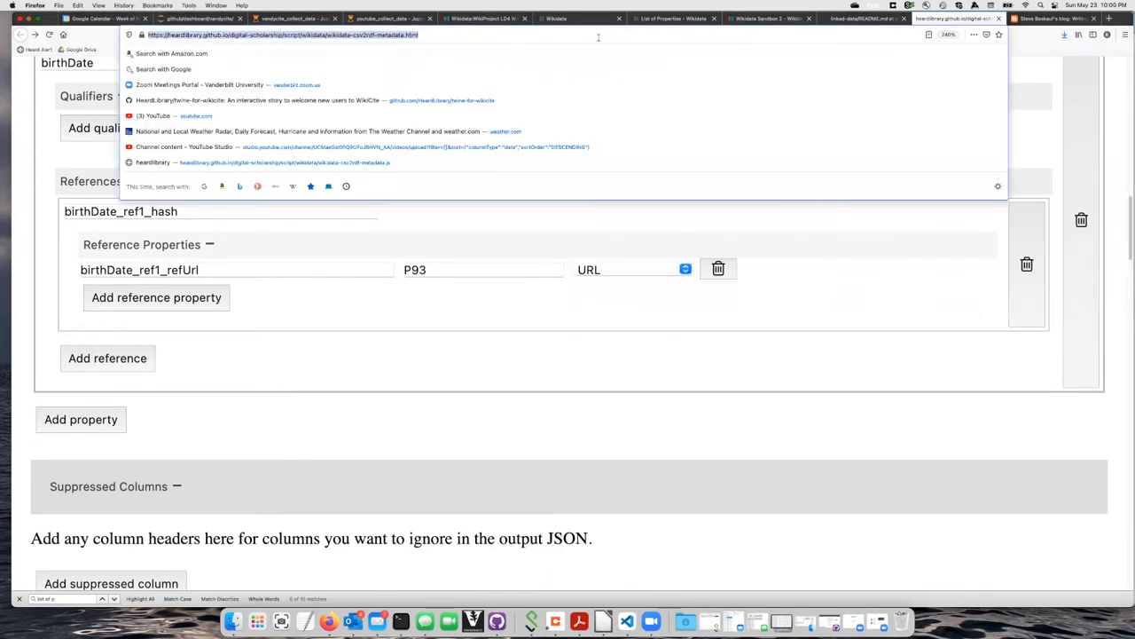
Step: Go to vanderbi.lt/vanderbot in the Firefox address bar to reach the VanderBot README
text(vanderbilt.zoom.us/)
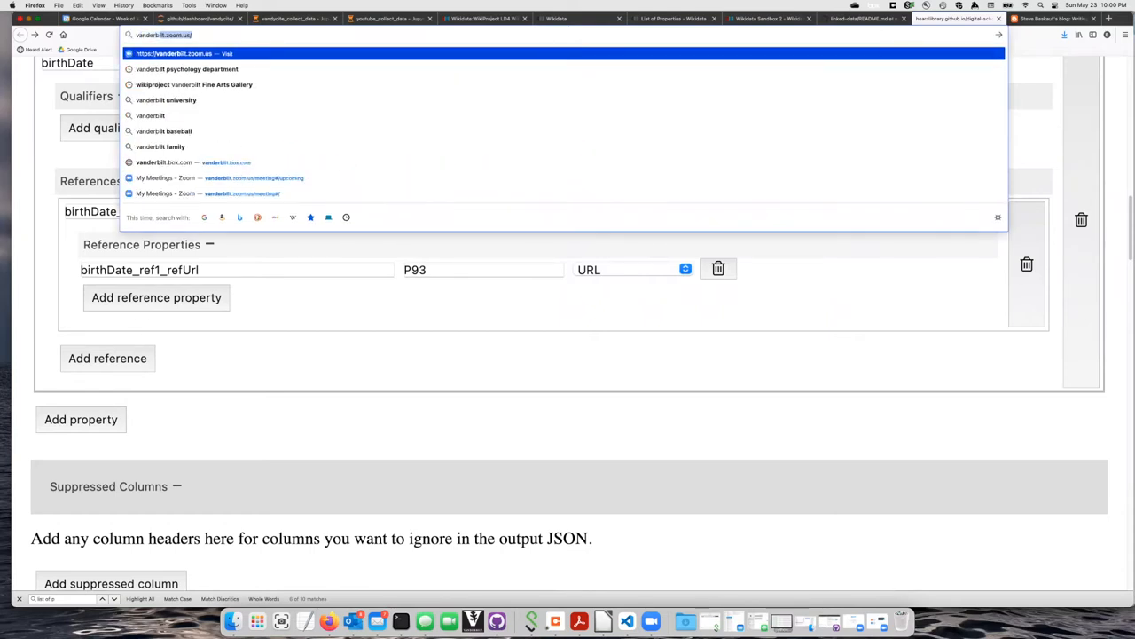
text(vanderbi.lt/vanderbot)
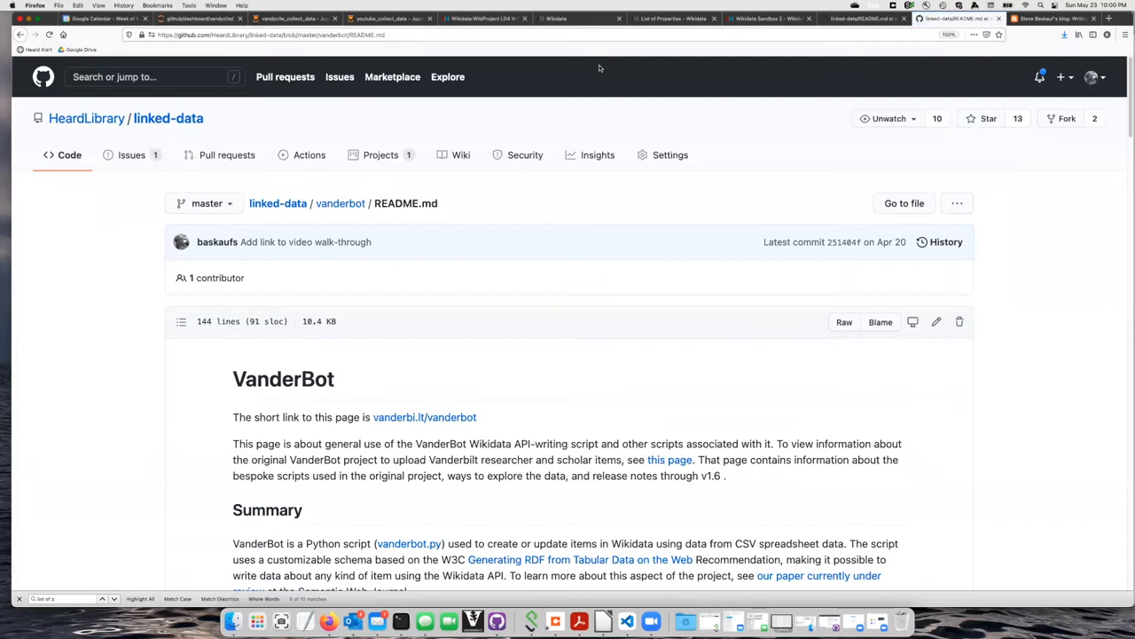
Step: Follow the vanderbot.py link in the README's Summary paragraph to view the script
scroll(down, 3)
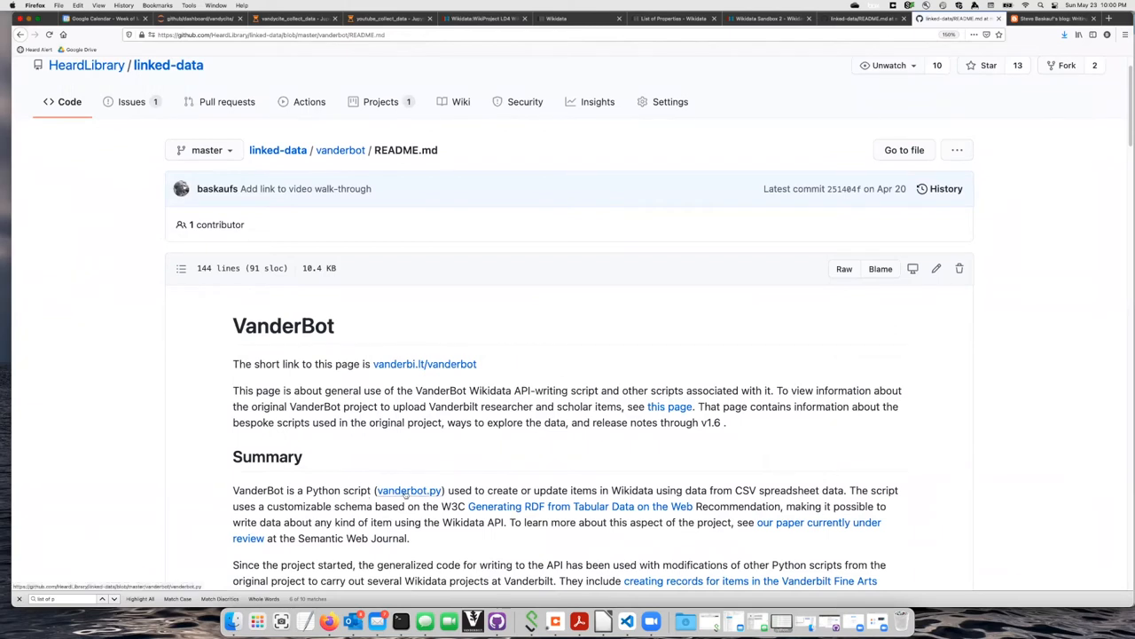
click(408, 490)
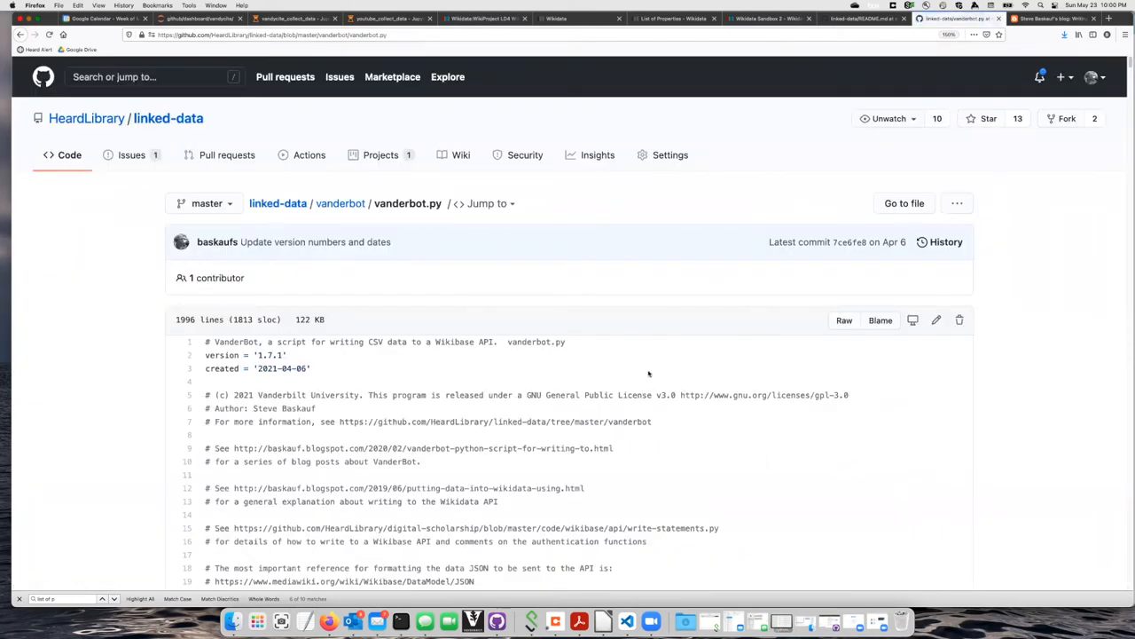
mouse_move(662, 312)
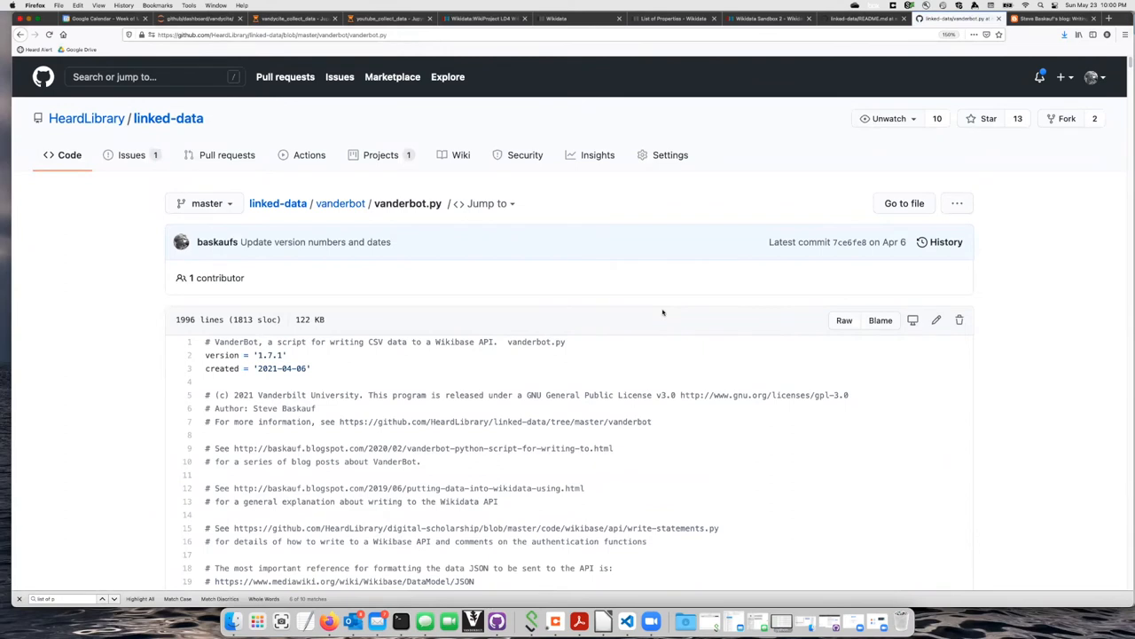
mouse_move(502, 465)
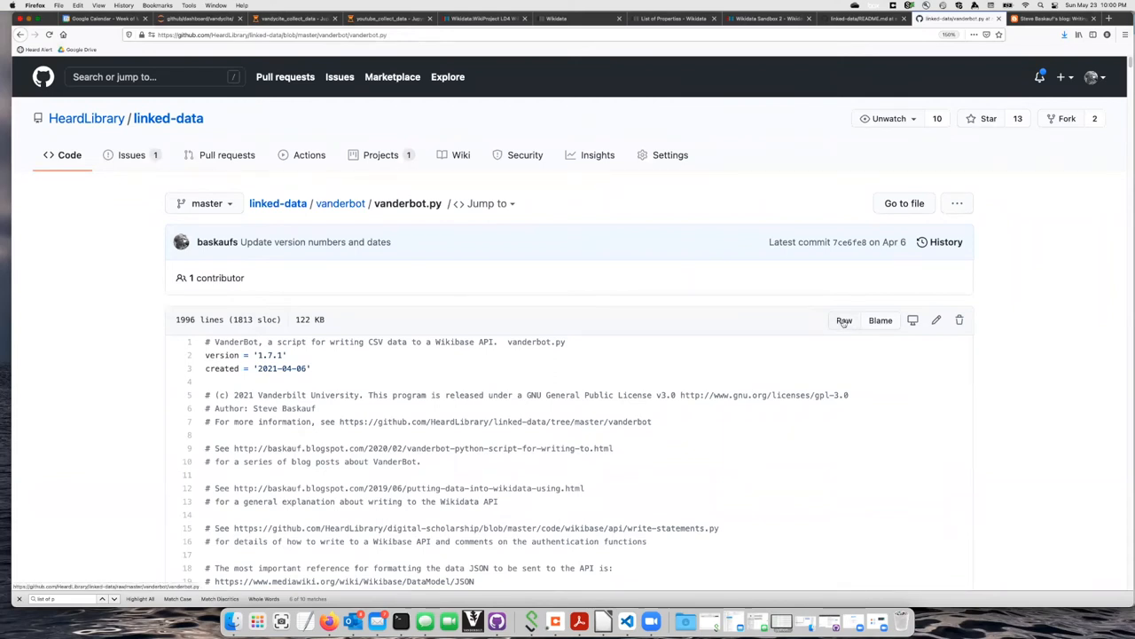
Step: Save the Raw vanderbot.py link into Documents/wikidata_test and verify it beside the CSV files
right_click(844, 319)
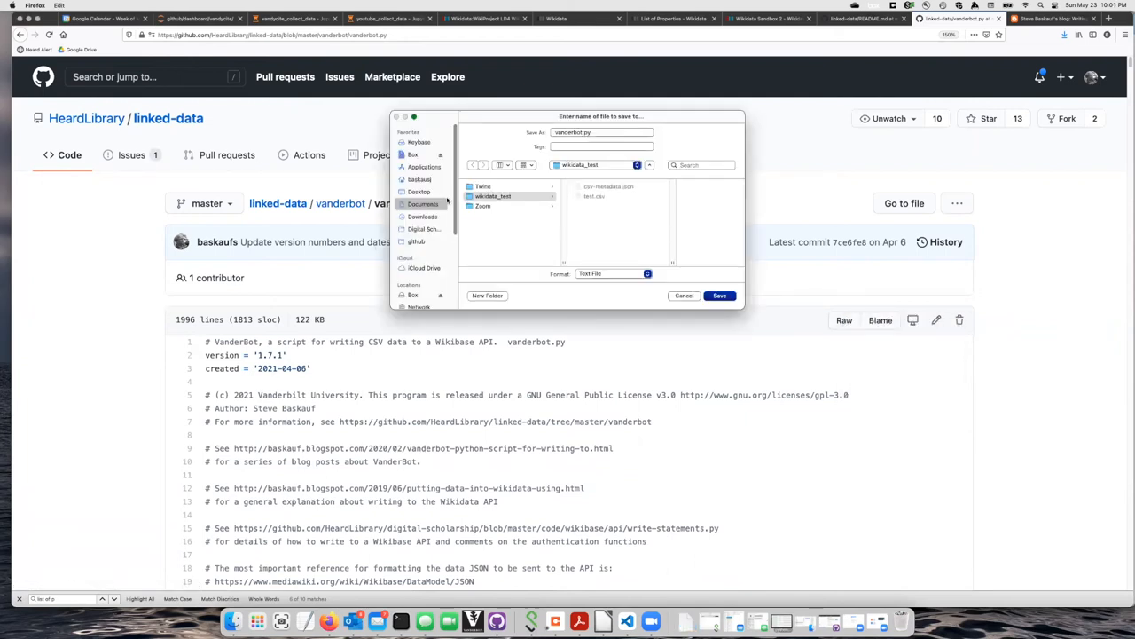
click(422, 204)
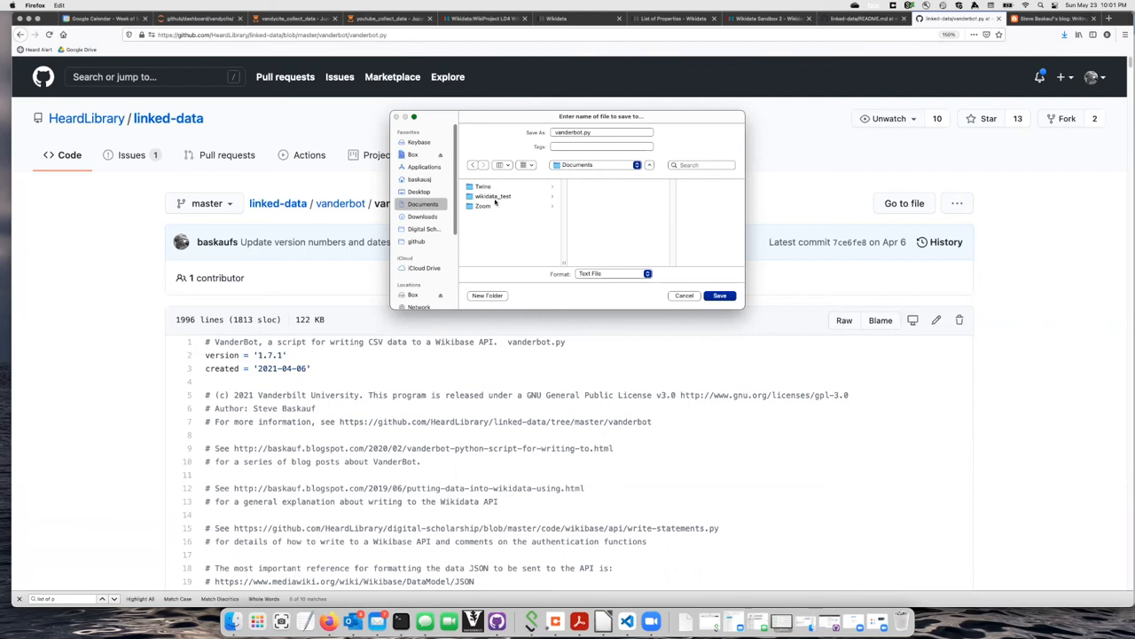
double_click(493, 196)
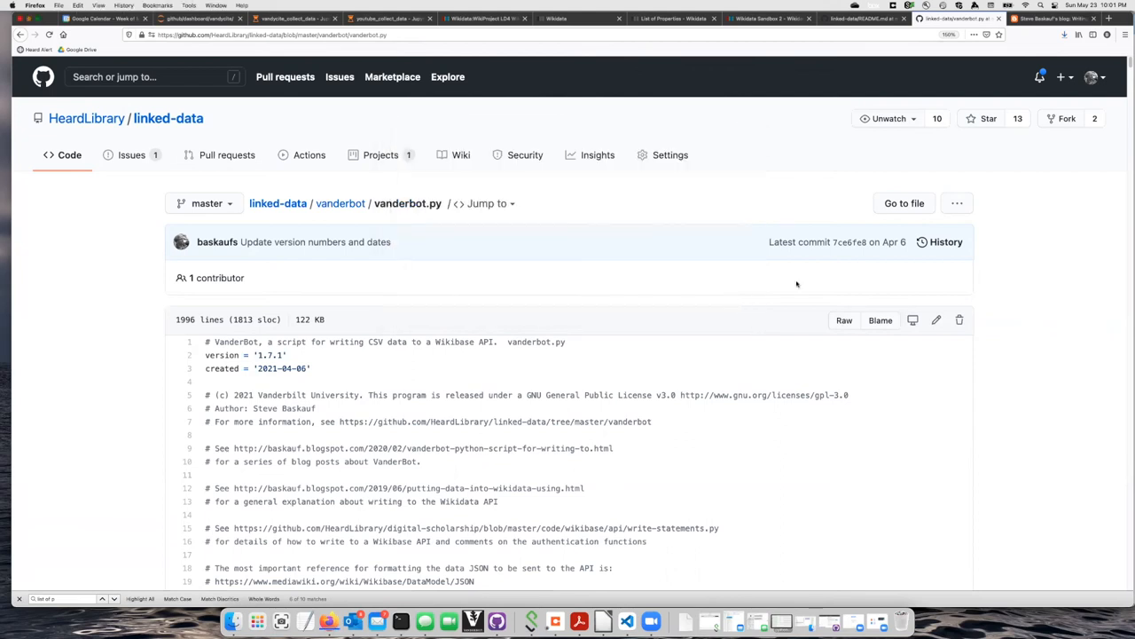
mouse_move(328, 620)
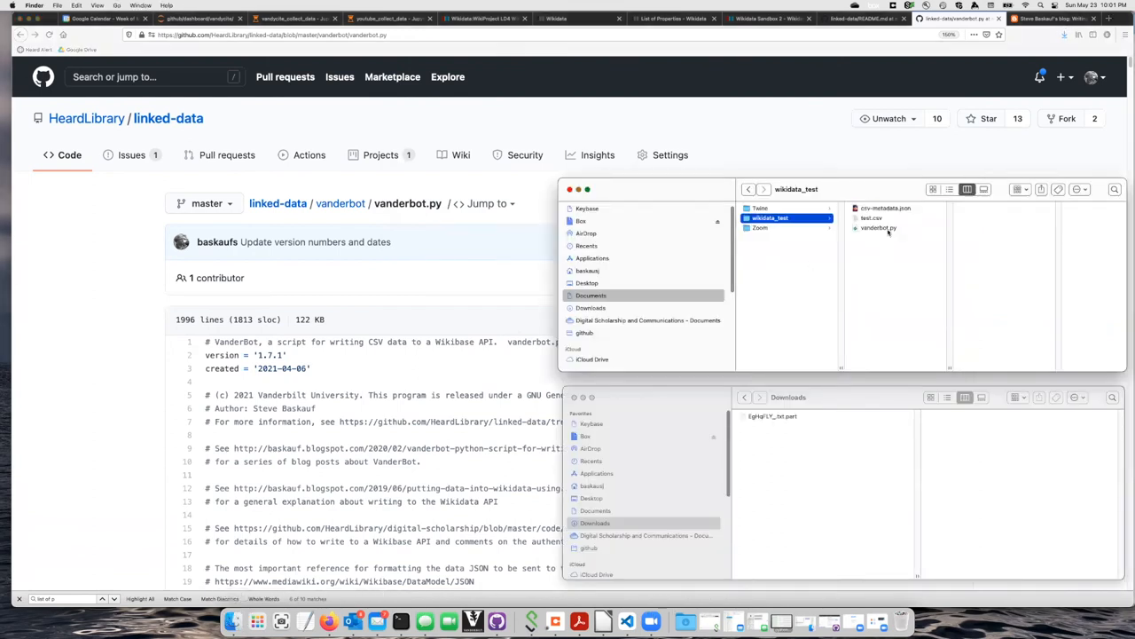
click(878, 227)
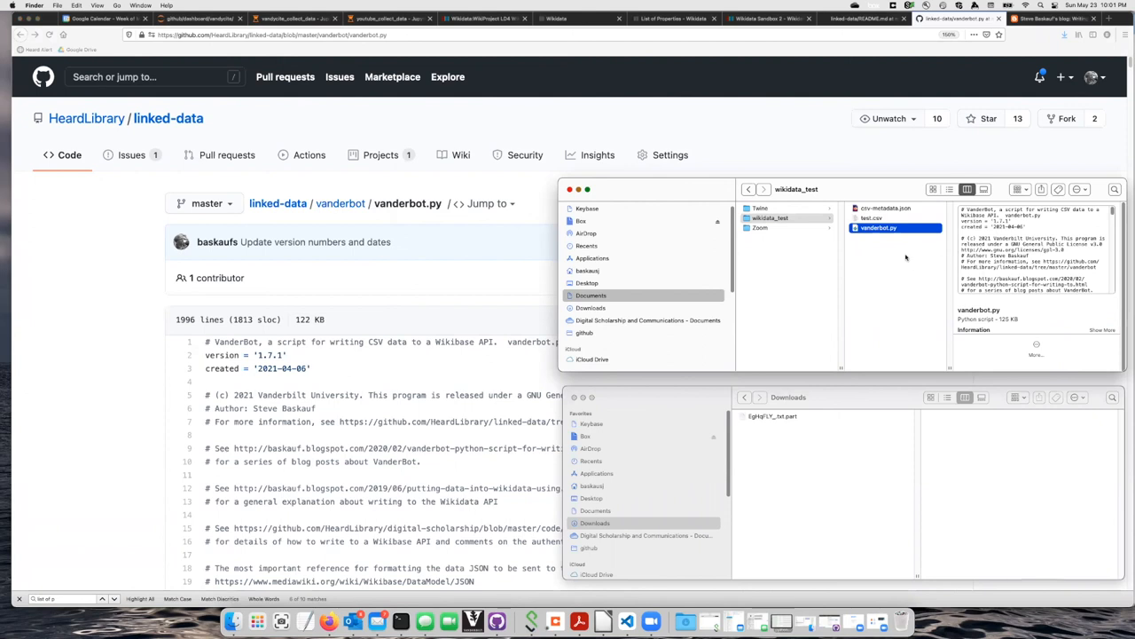